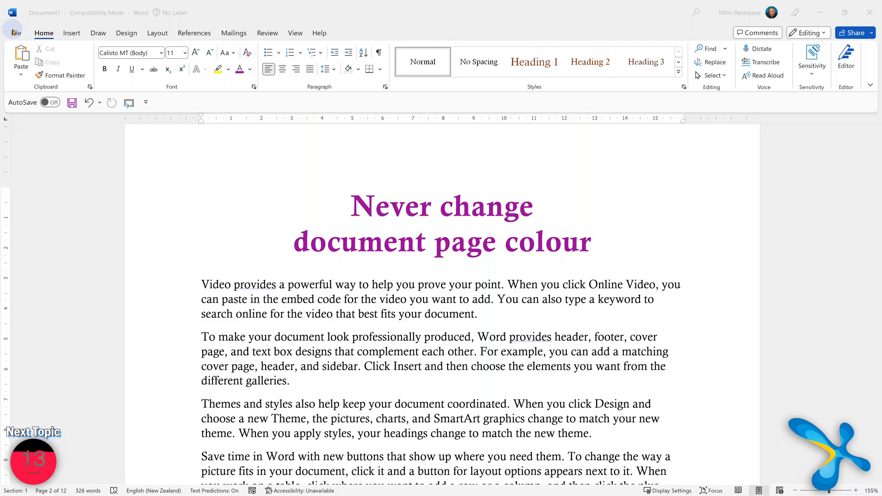
# Step: Switch Word to the Black Office theme while keeping the document page white
pyautogui.click(16, 33)
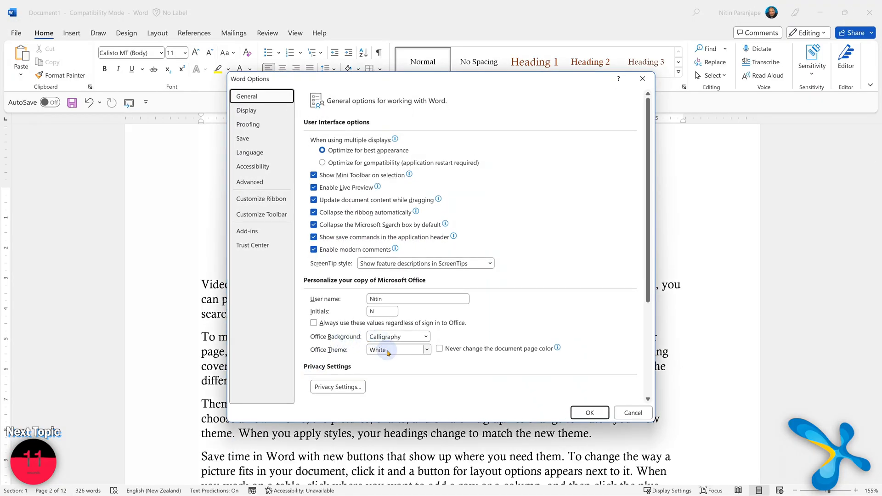
pyautogui.click(398, 350)
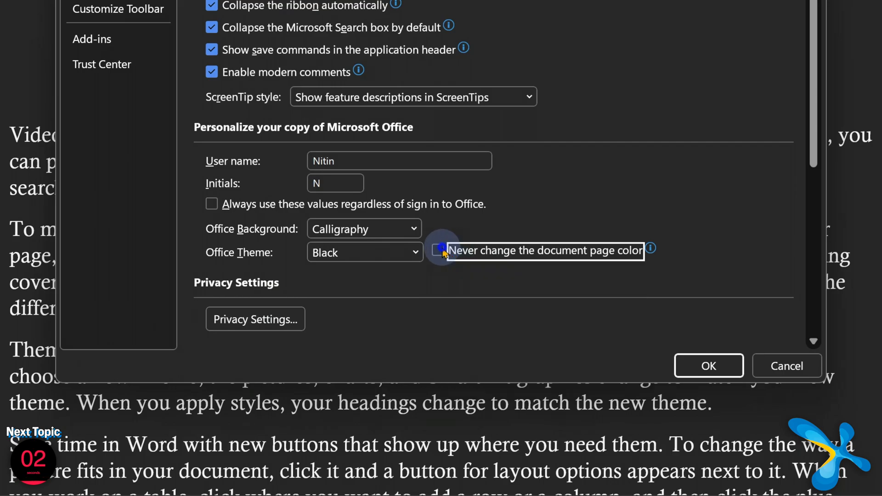
pyautogui.click(709, 366)
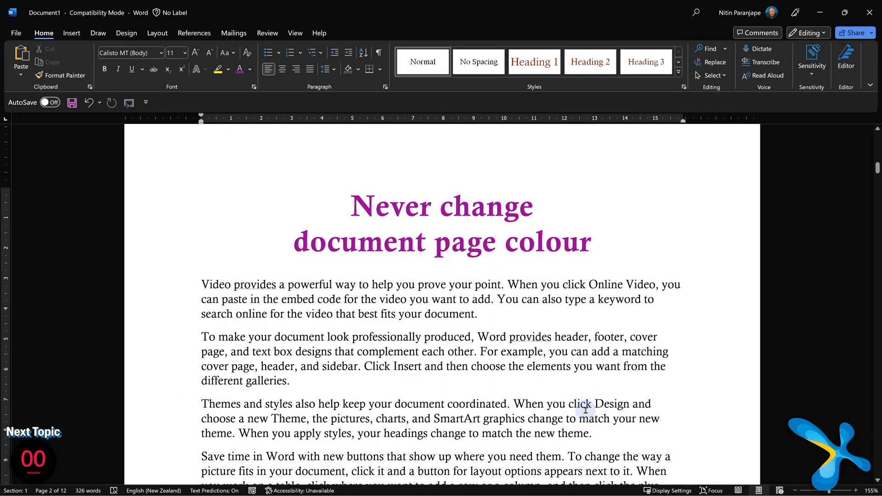
# Step: Scroll to the hidden-characters page and turn on Show/Hide ¶ formatting marks
pyautogui.scroll(-3)
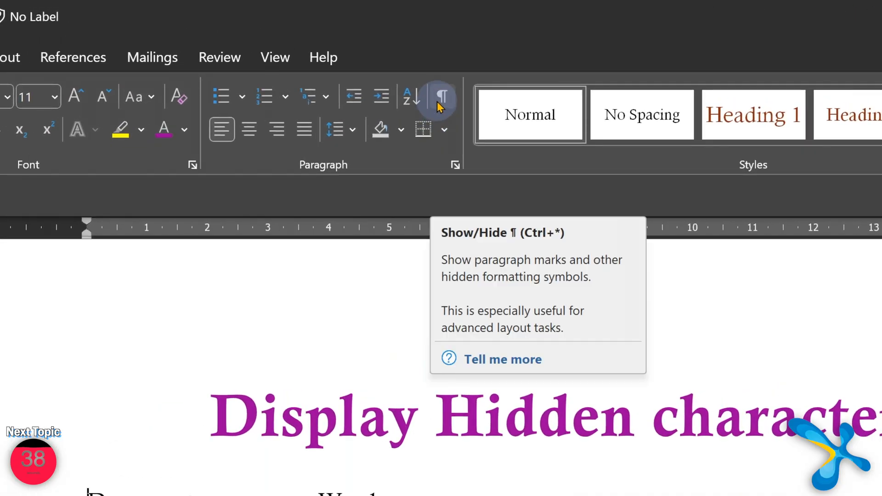
pyautogui.click(438, 96)
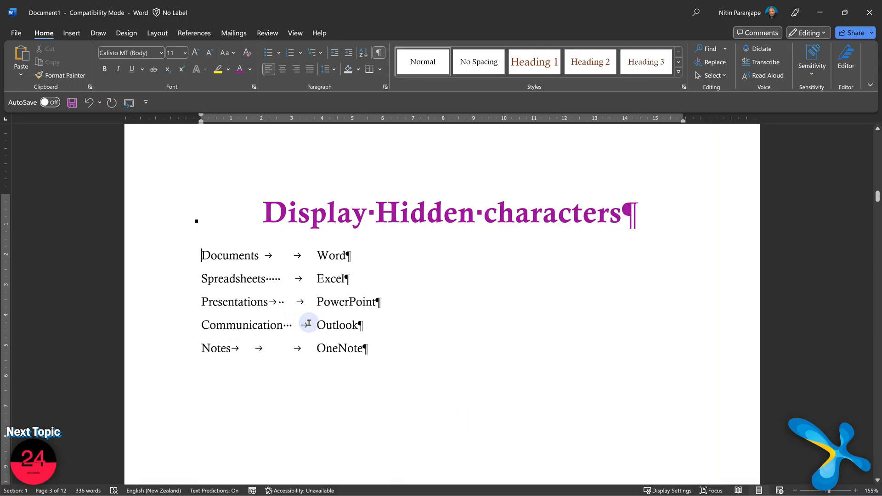
pyautogui.moveTo(364, 348)
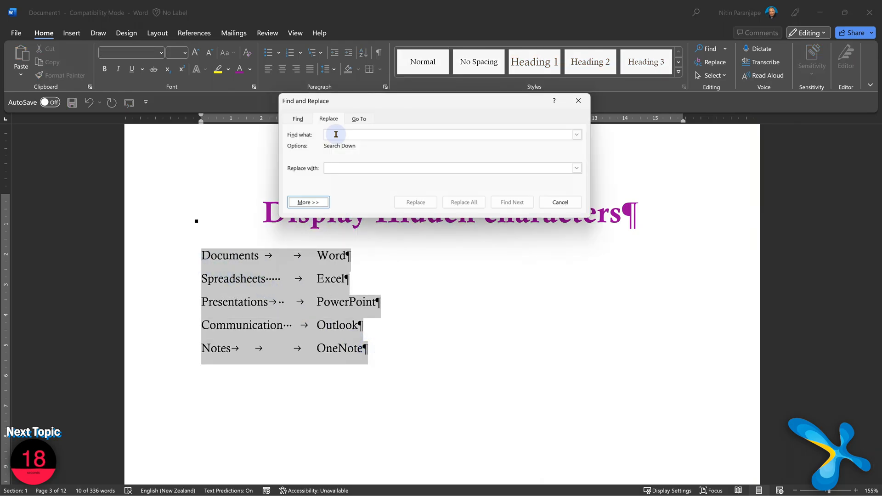
# Step: Replace the list's white space with tabs and convert it to a two-column table
pyautogui.click(308, 202)
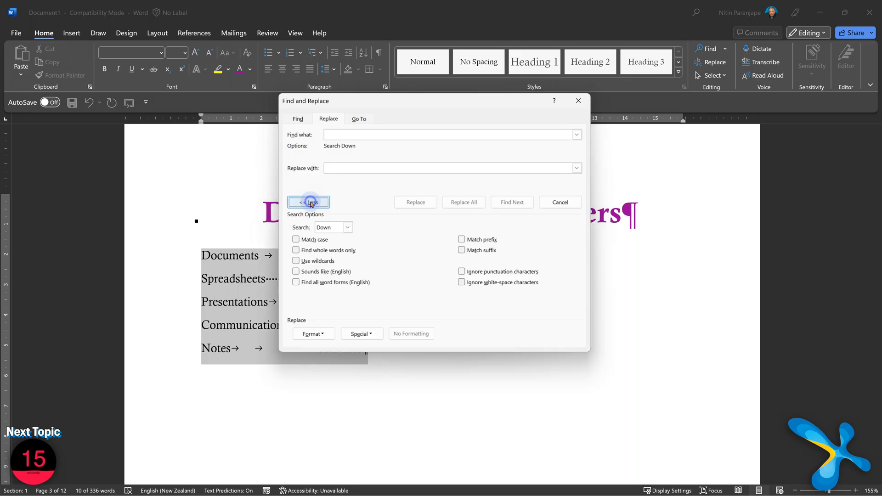
pyautogui.click(362, 334)
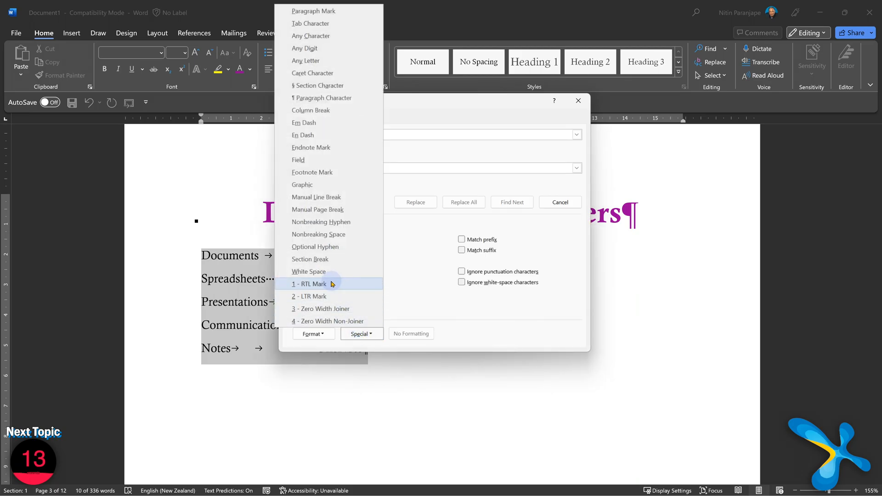
pyautogui.click(308, 272)
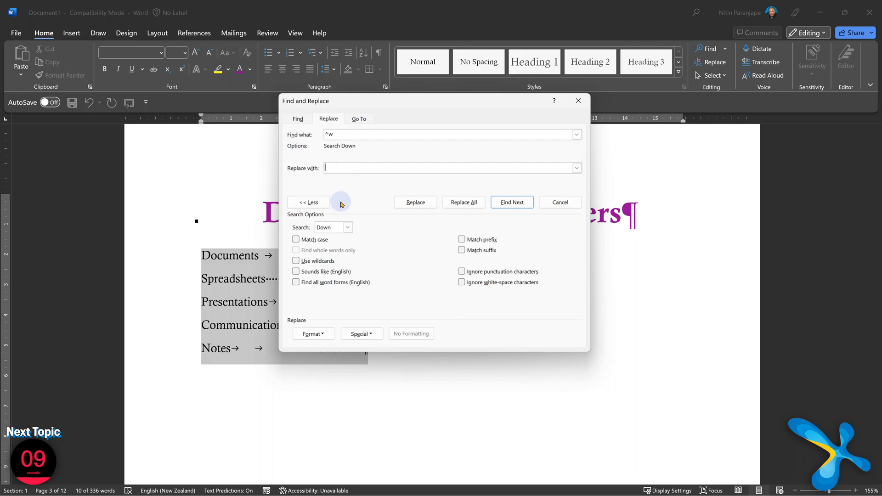
pyautogui.click(361, 333)
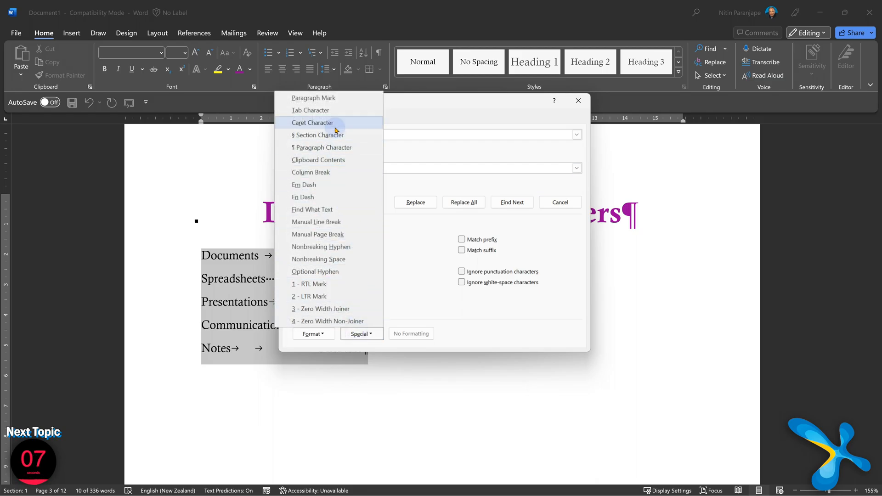
pyautogui.click(310, 110)
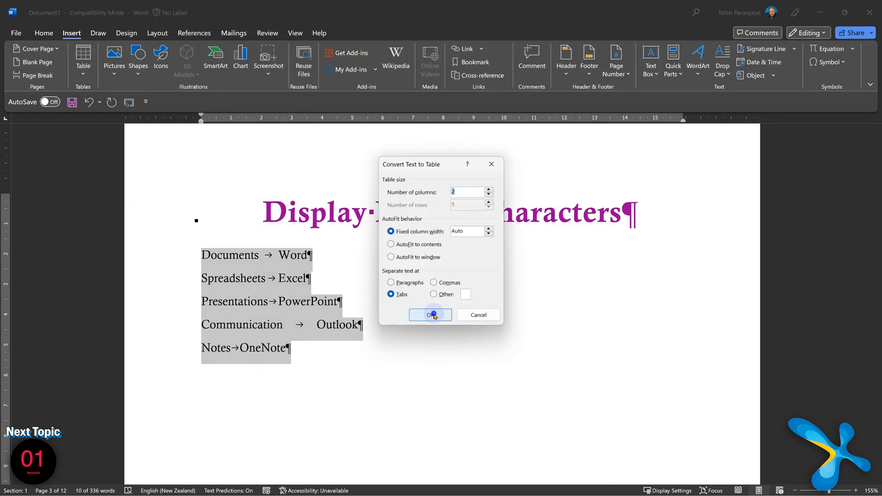
pyautogui.click(430, 315)
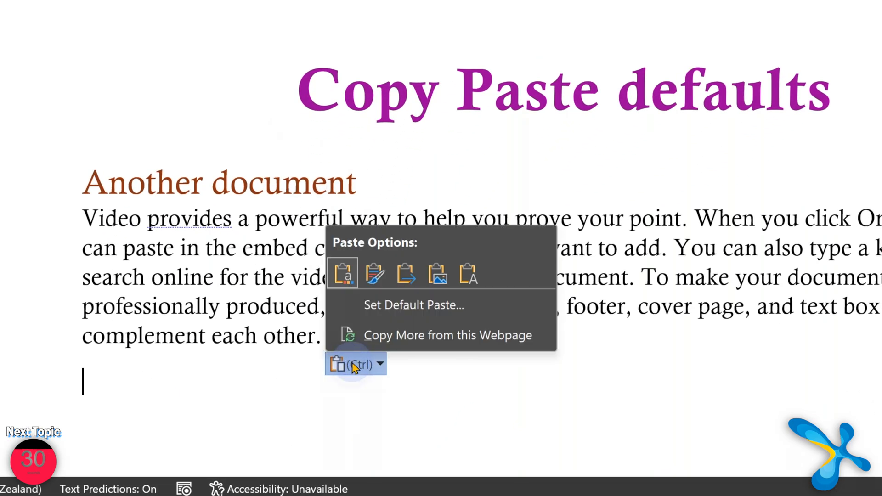
pyautogui.moveTo(376, 275)
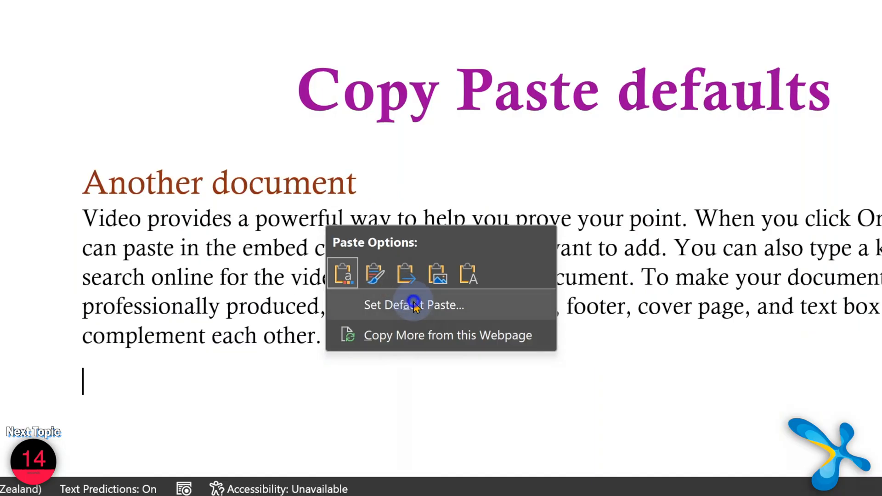
# Step: Show the Cut, copy, and paste defaults with pasting from other programs at Keep Text Only
pyautogui.click(414, 304)
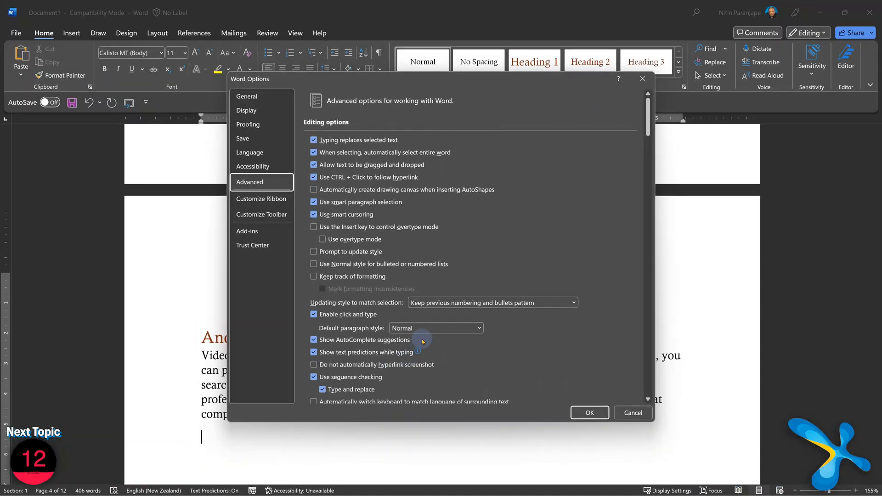
pyautogui.scroll(-3)
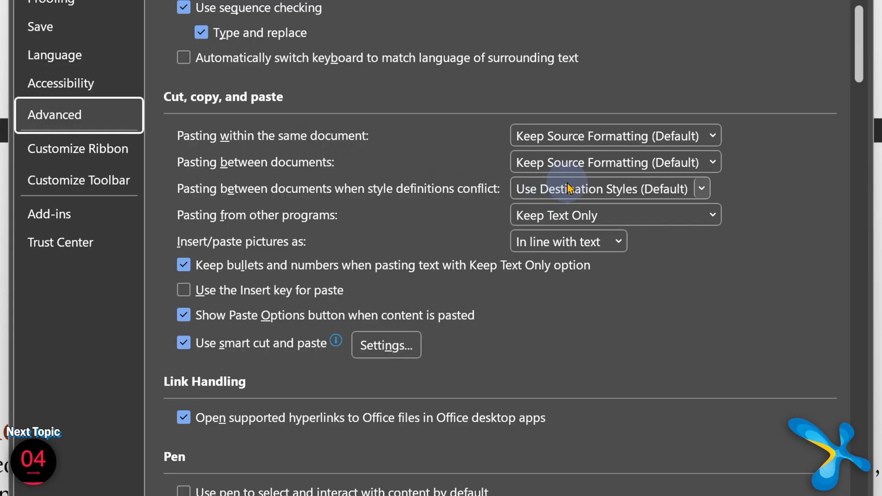
pyautogui.click(711, 162)
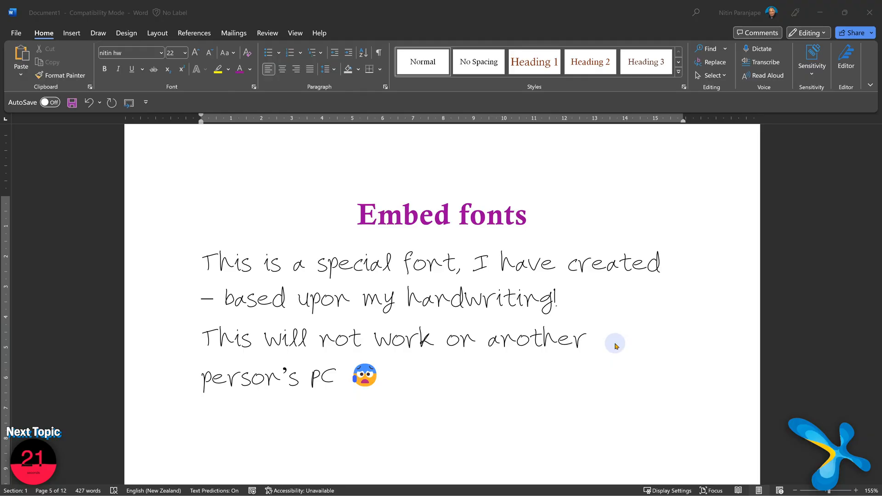
# Step: Turn on Embed fonts in the file in Save options, excluding common system fonts
pyautogui.click(381, 377)
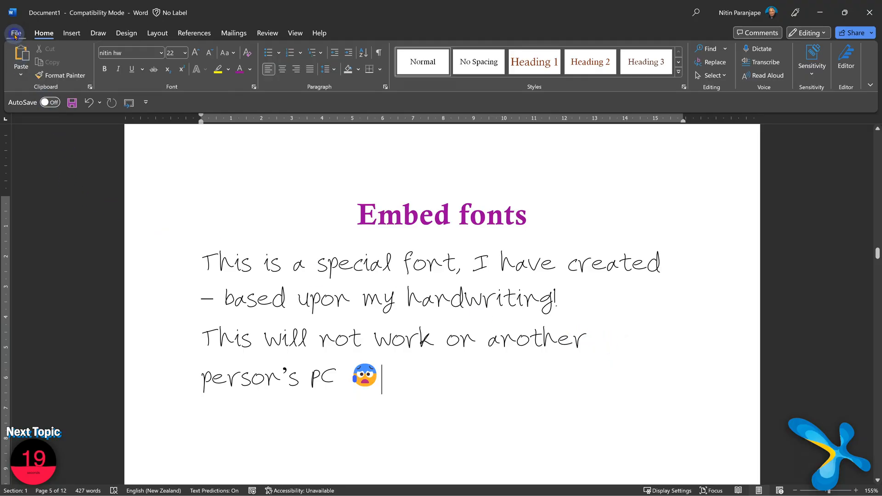
pyautogui.click(16, 32)
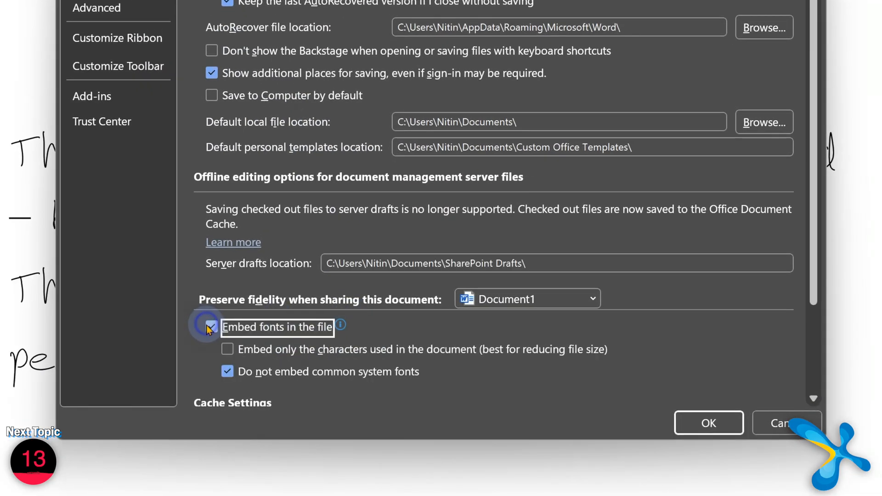
pyautogui.click(212, 327)
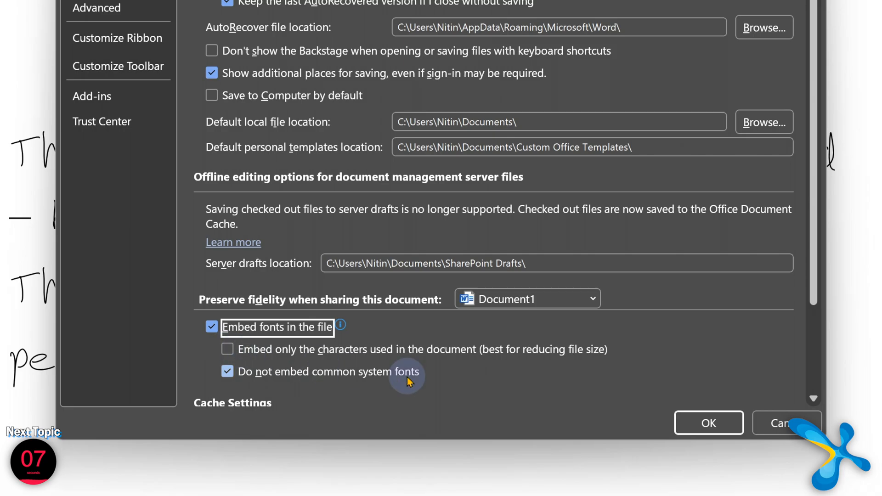
pyautogui.moveTo(709, 423)
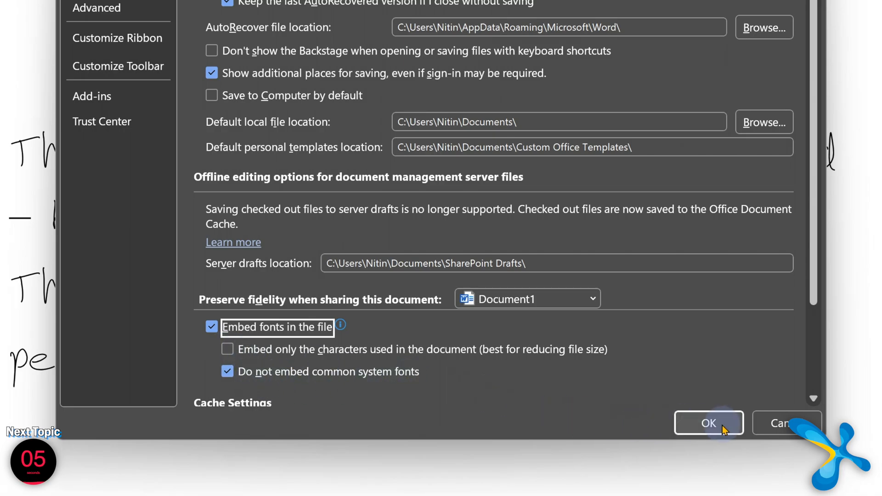
pyautogui.click(709, 422)
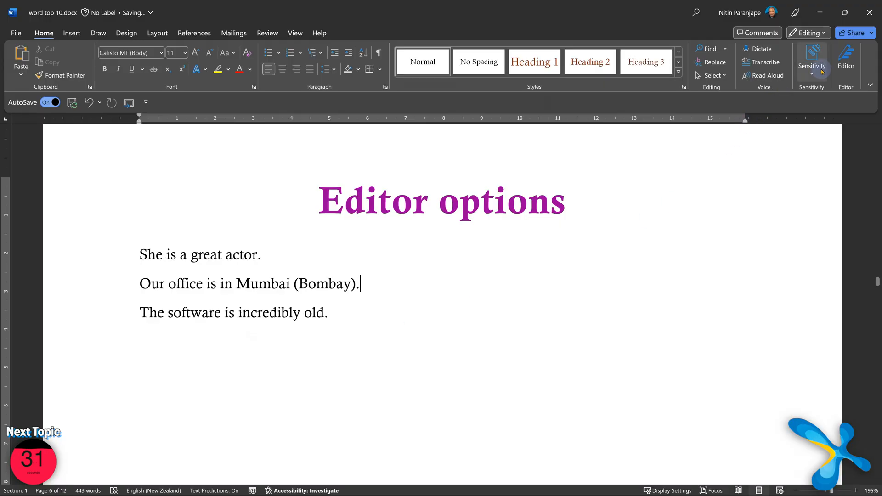
# Step: Accept the Editor suggestions 'actor' and 'incredibly old', and type 'Mumbai (Bombay)'
pyautogui.click(845, 62)
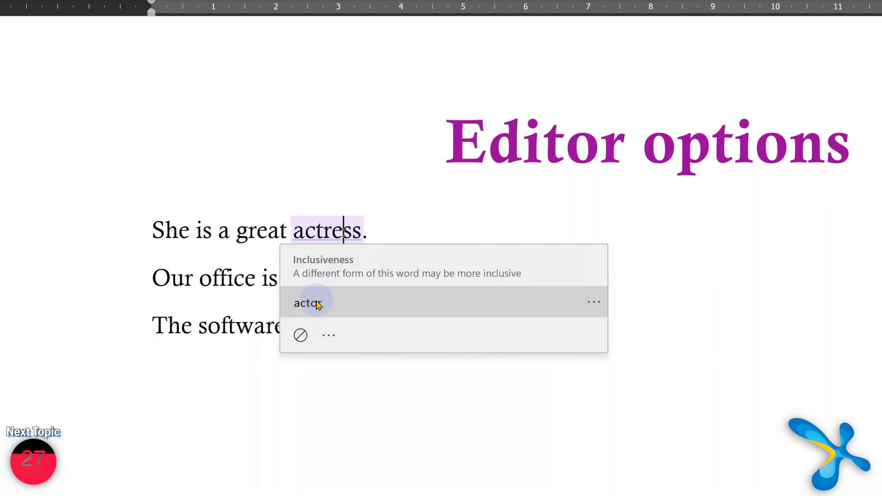
pyautogui.click(308, 302)
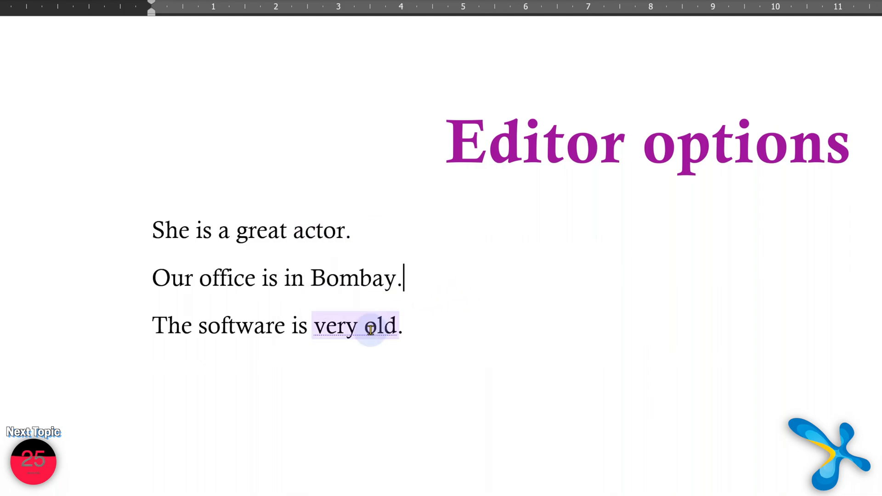
pyautogui.click(354, 326)
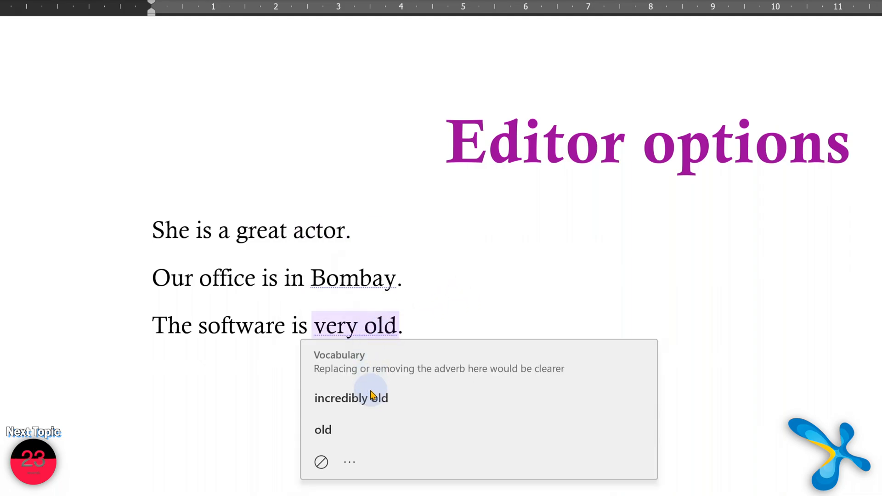
pyautogui.click(351, 398)
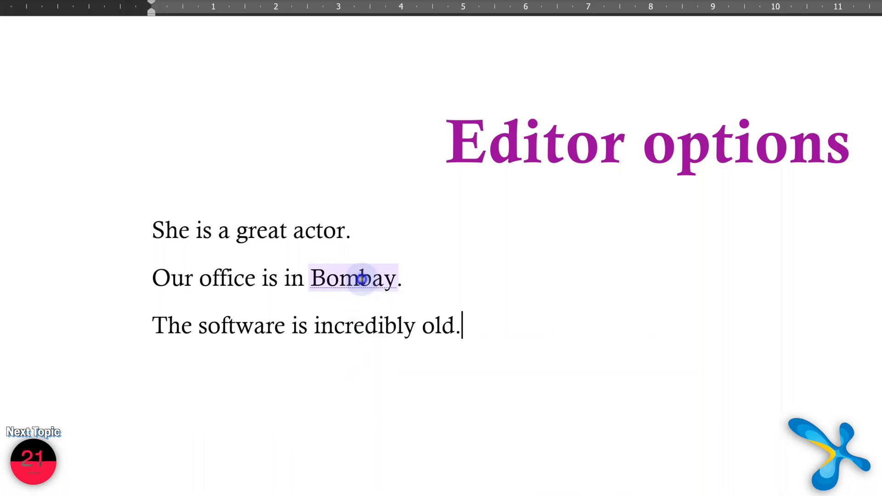
pyautogui.write('Mumbai (Bombay)')
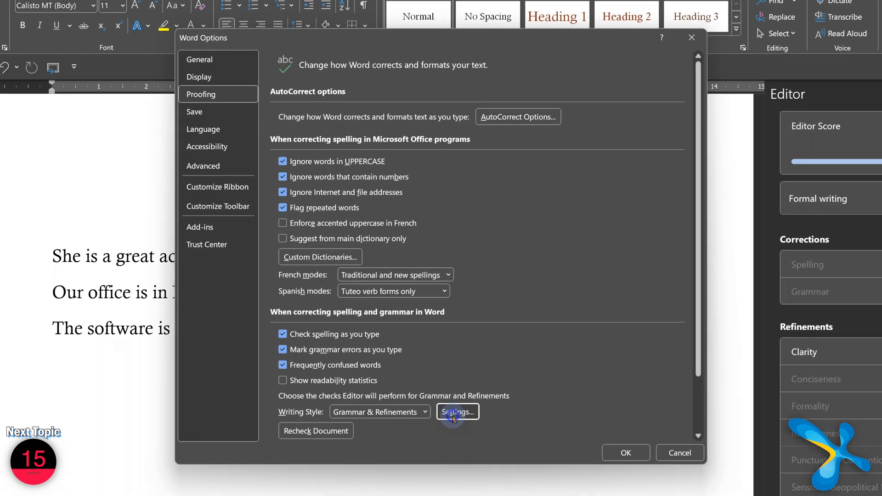
# Step: Scroll through the Grammar Settings checks, close them, and return to Word Options General
pyautogui.click(456, 411)
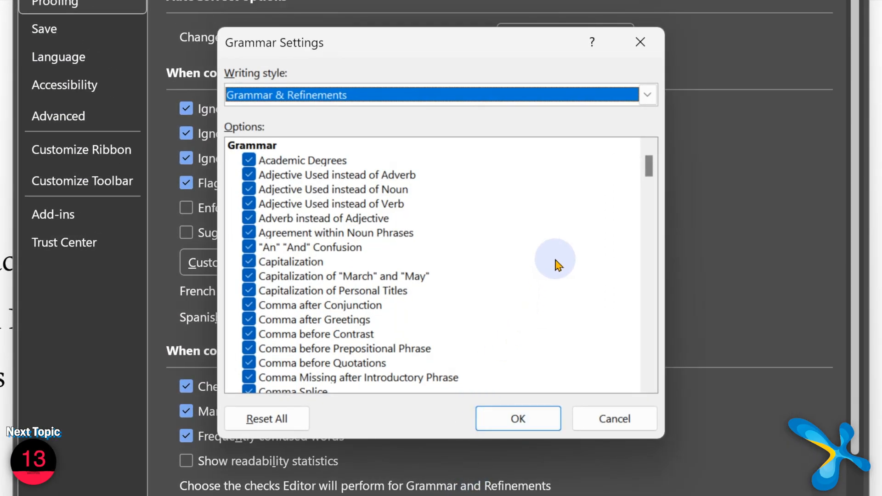
pyautogui.scroll(-3)
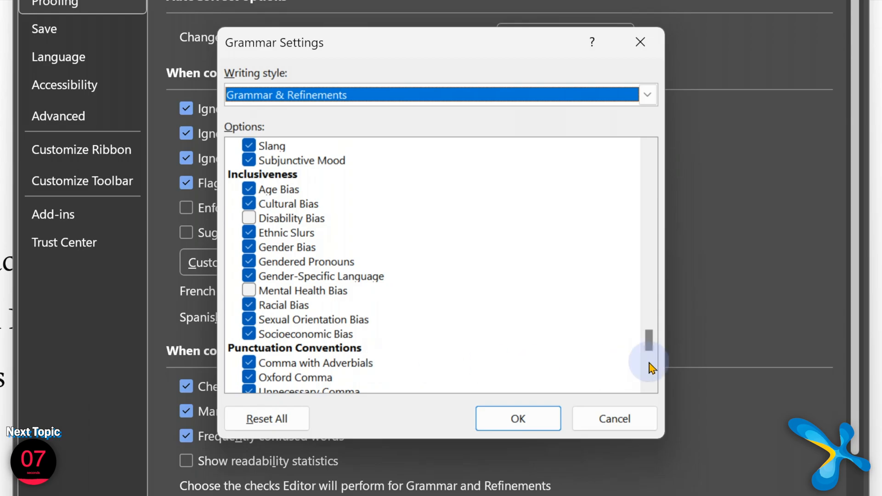
pyautogui.scroll(-3)
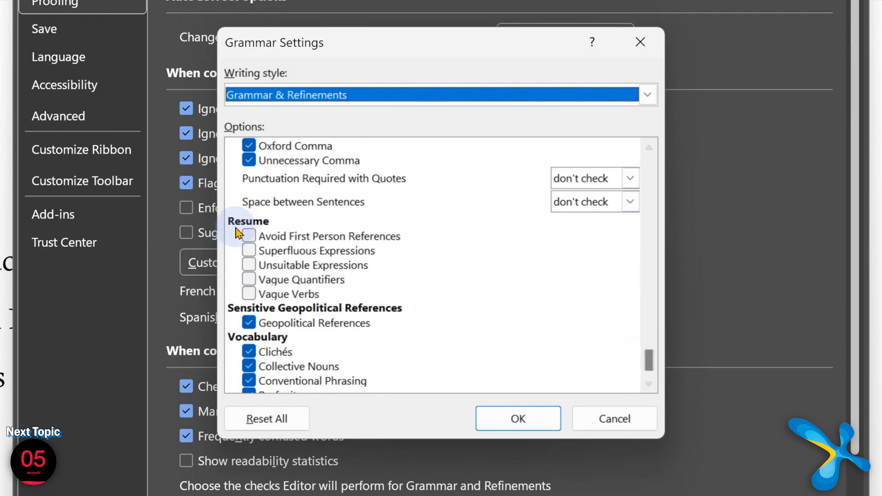
pyautogui.scroll(-3)
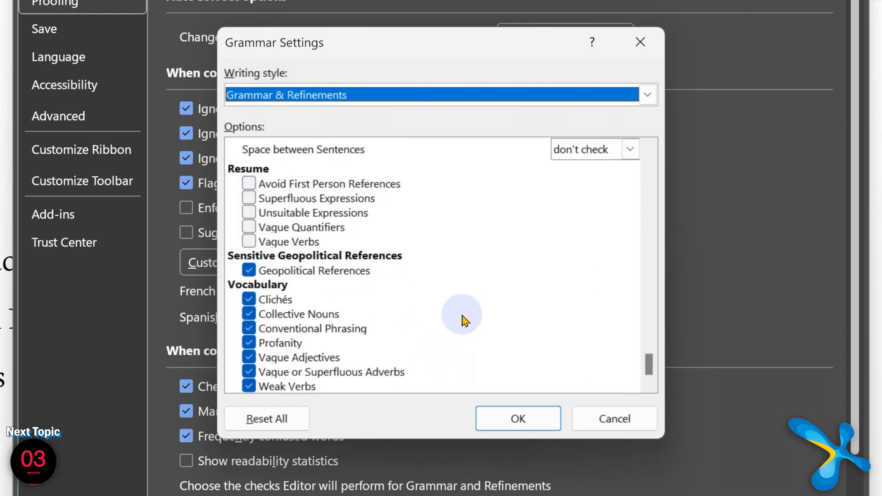
pyautogui.moveTo(613, 481)
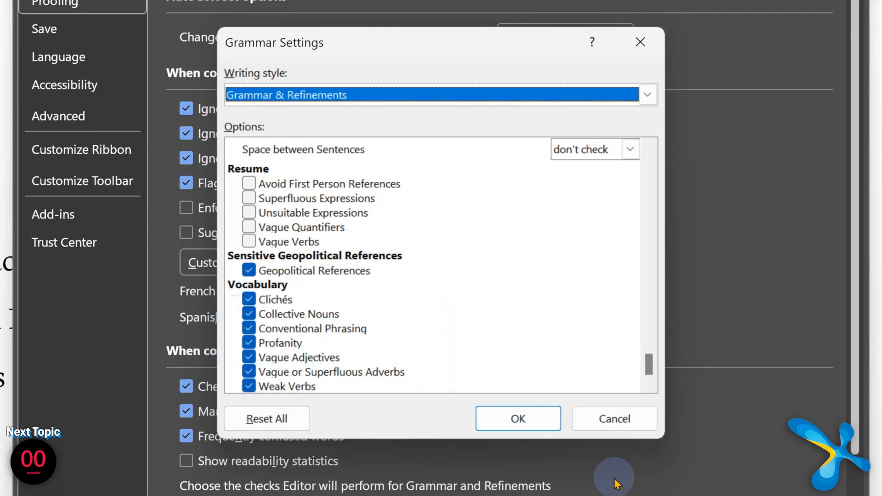
pyautogui.click(516, 418)
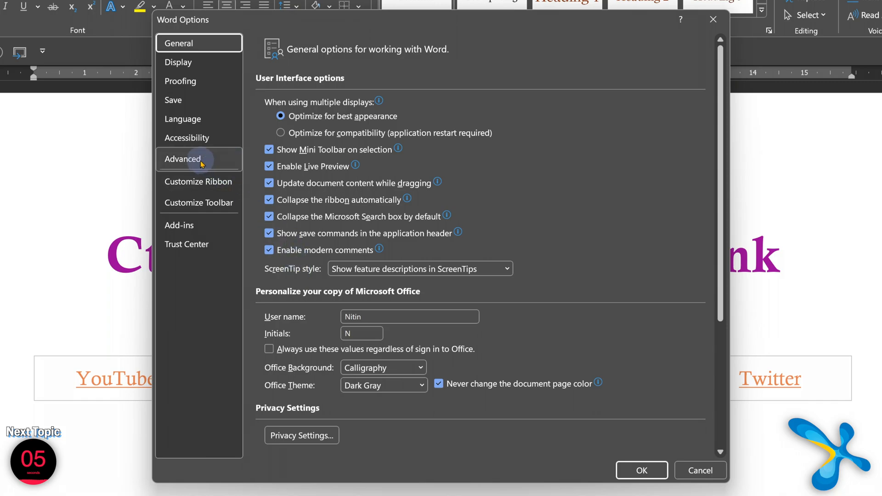
# Step: Uncheck 'Use CTRL + Click to follow hyperlink' in Advanced options
pyautogui.click(182, 158)
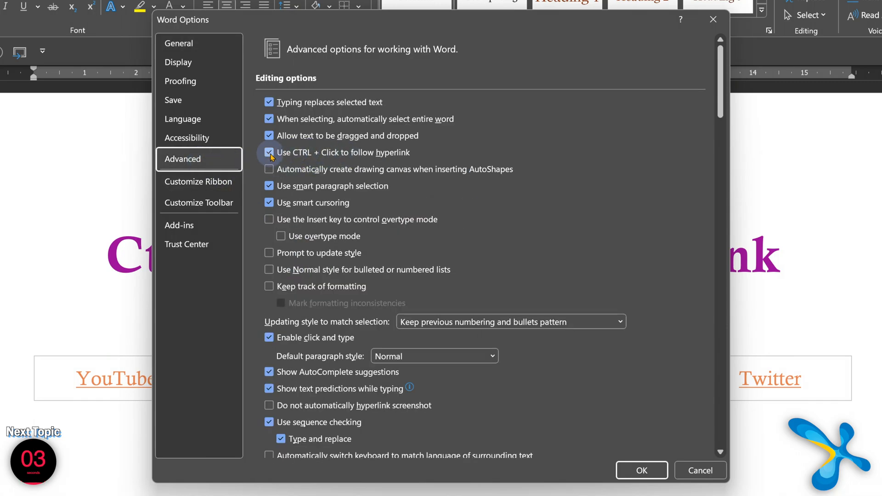
pyautogui.click(641, 470)
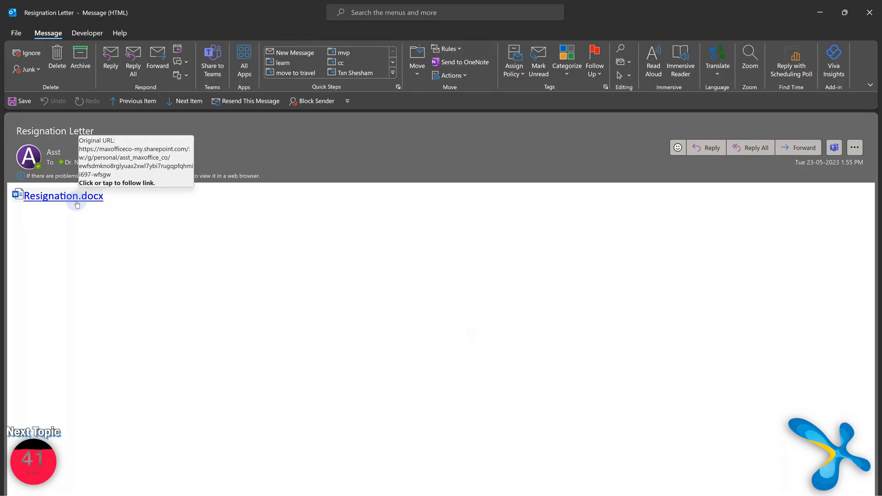
# Step: Follow the Resignation.docx link in the Outlook message to open it in Word for the web
pyautogui.click(63, 196)
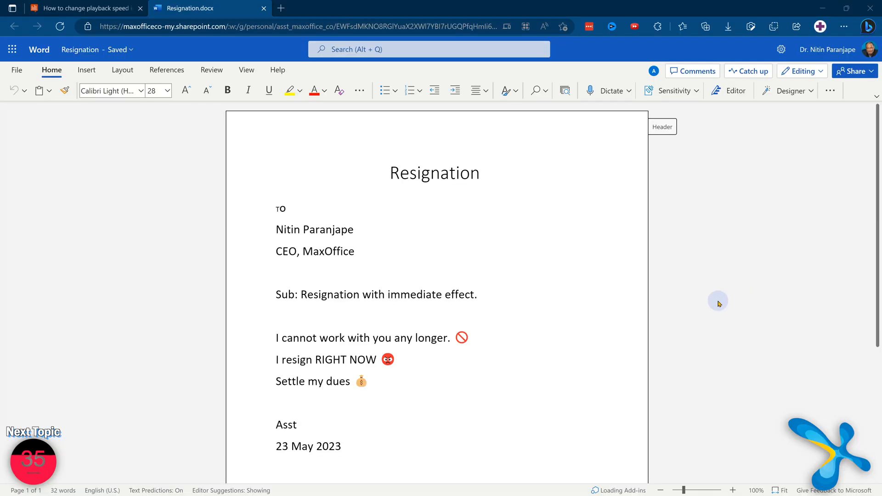
pyautogui.moveTo(366, 35)
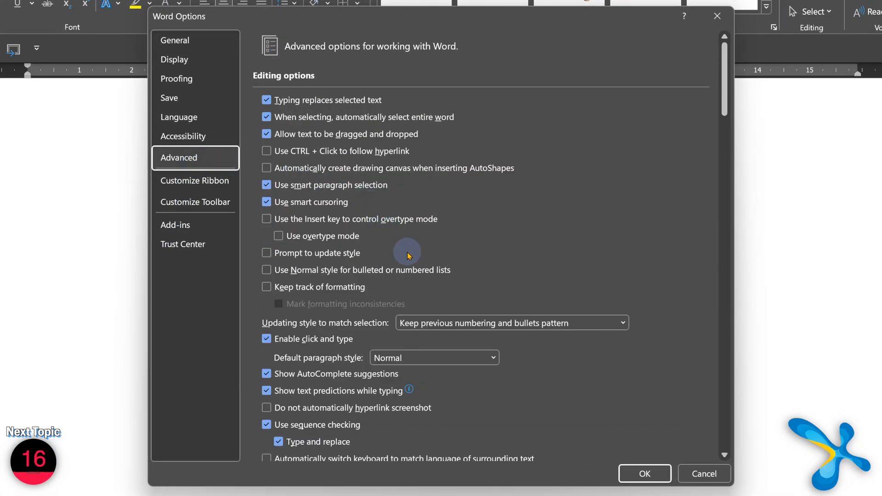
# Step: Enable opening supported Office file hyperlinks in Office desktop apps and confirm with OK
pyautogui.scroll(-3)
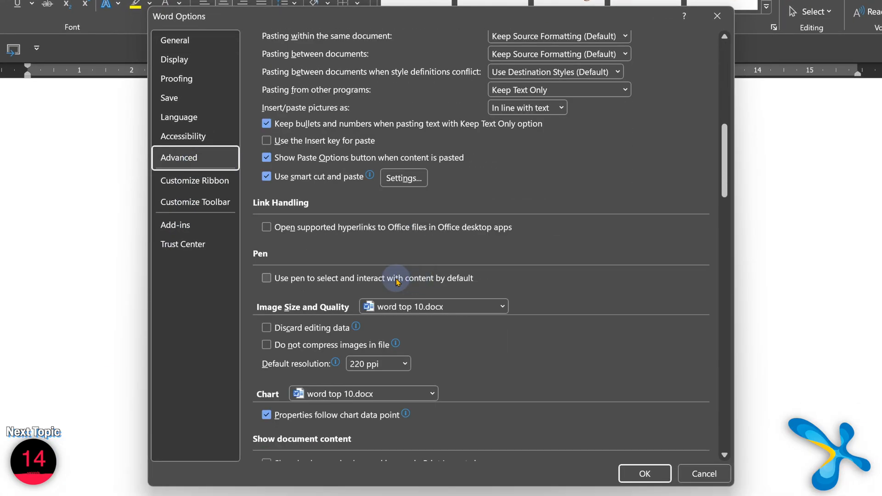
pyautogui.click(267, 227)
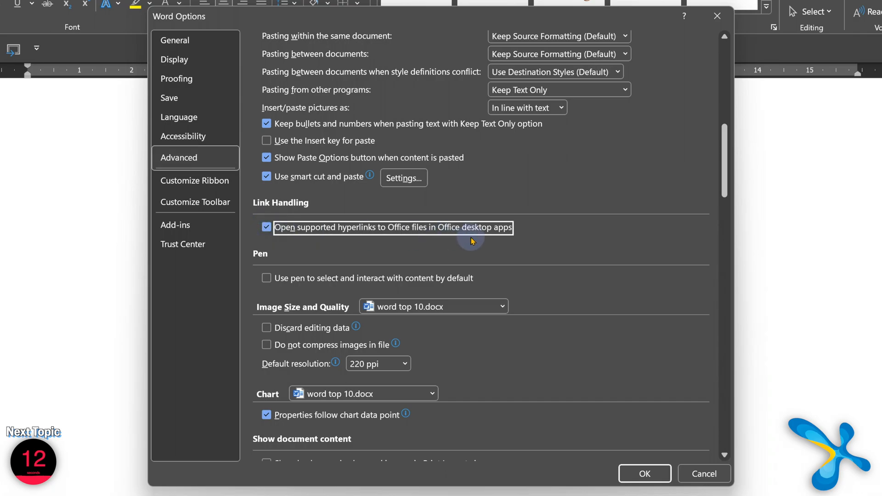
pyautogui.moveTo(631, 455)
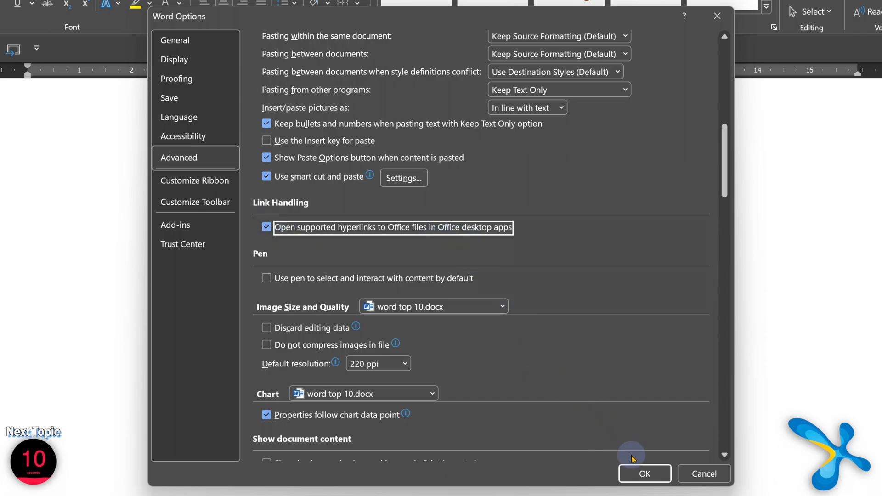
pyautogui.click(644, 473)
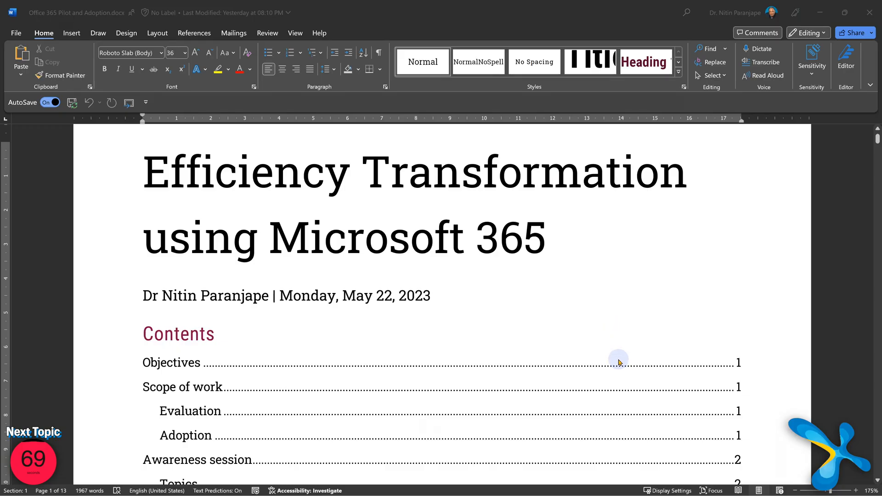
# Step: Browse the Office 365 Pilot and Adoption document and return it to page layout view
pyautogui.scroll(-3)
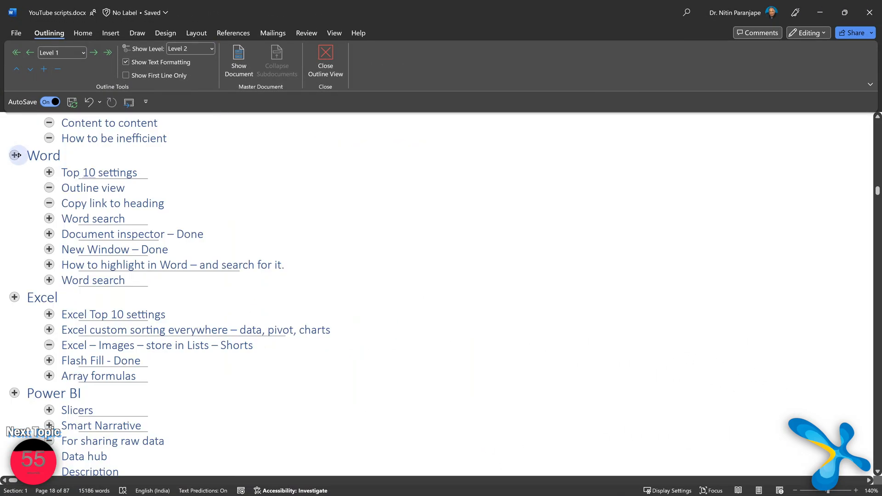
pyautogui.click(18, 156)
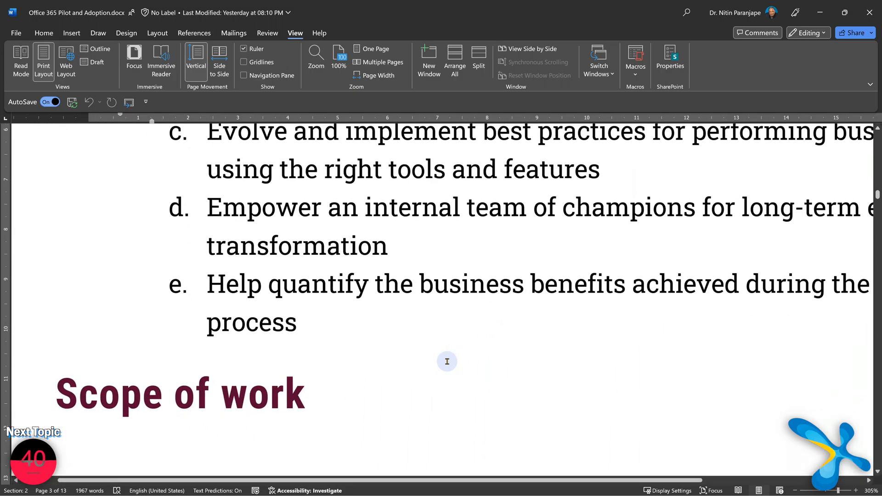
pyautogui.scroll(-3)
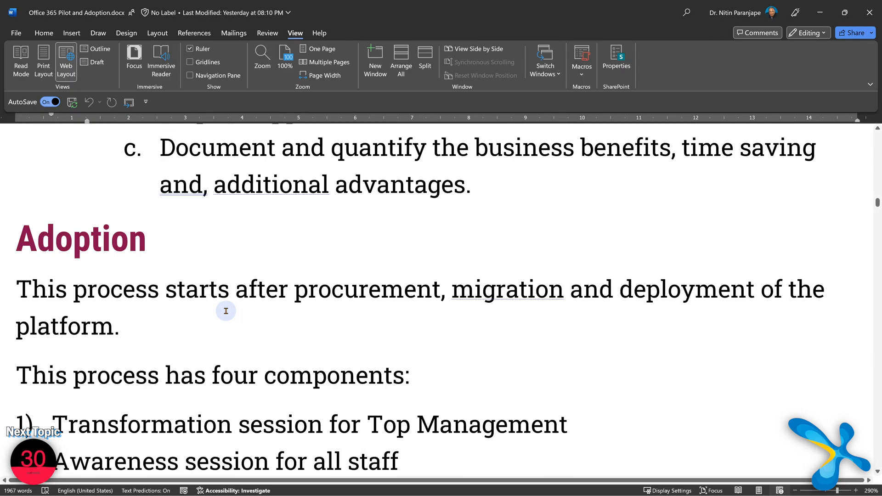
pyautogui.scroll(-3)
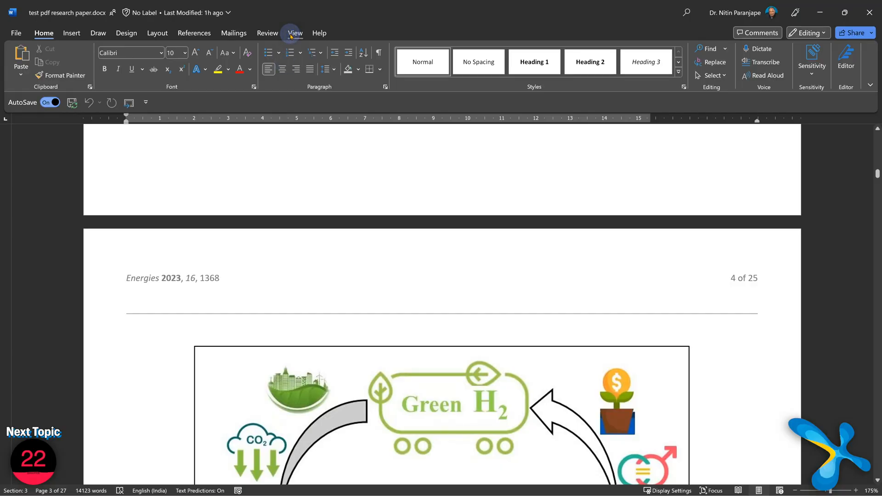
pyautogui.click(295, 33)
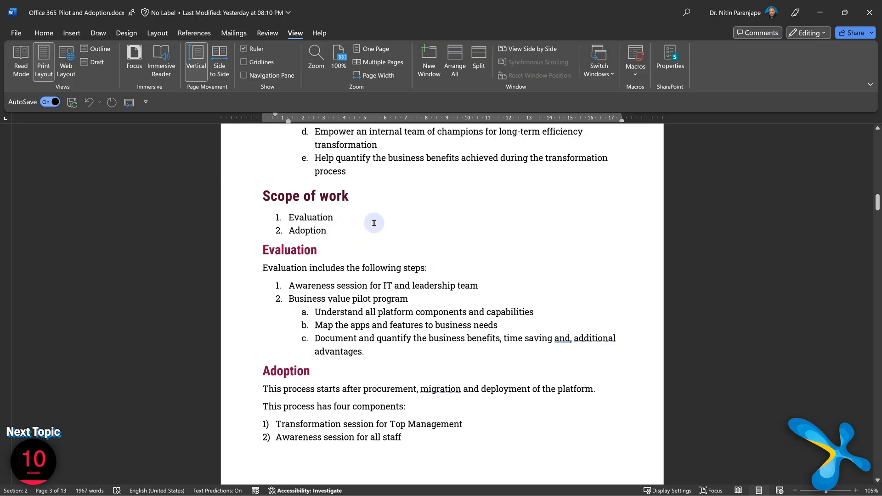
pyautogui.moveTo(170, 86)
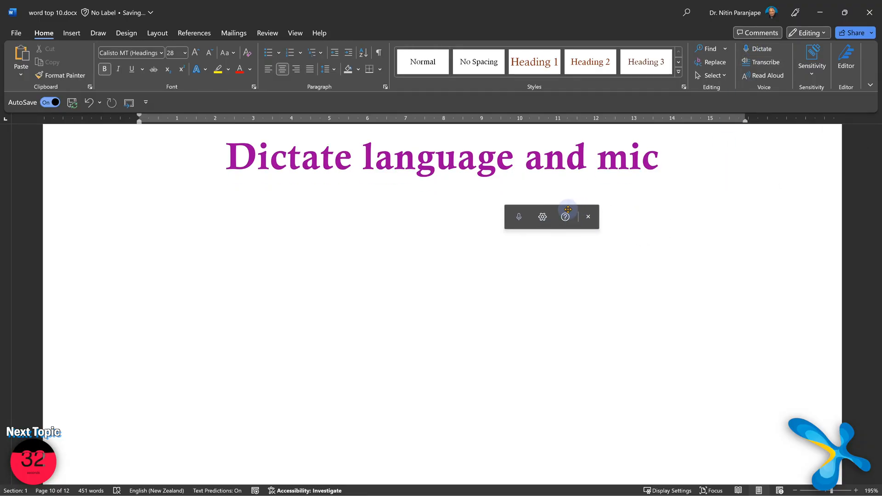
# Step: Open the dictation settings and keep English (India) as the spoken language
pyautogui.click(541, 216)
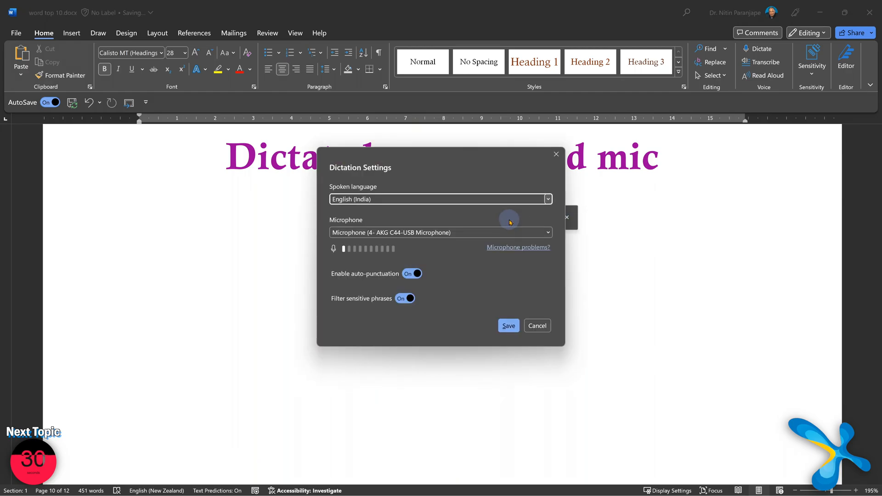
pyautogui.click(546, 199)
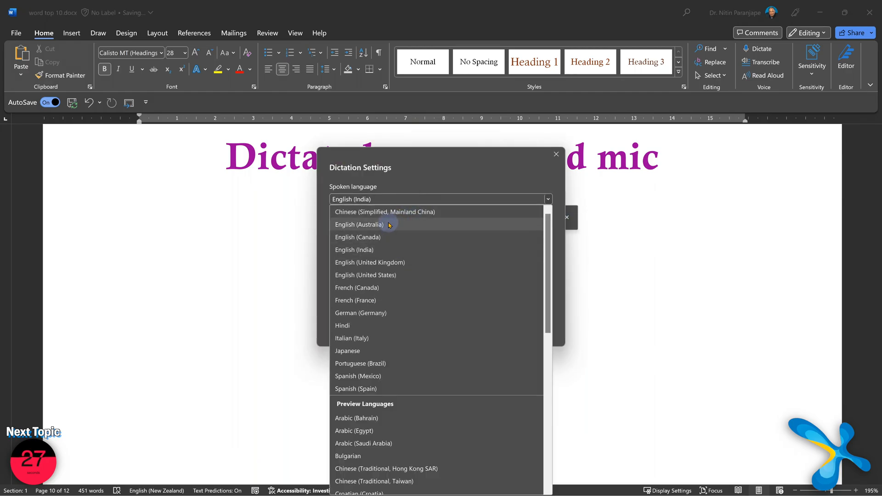
pyautogui.moveTo(387, 293)
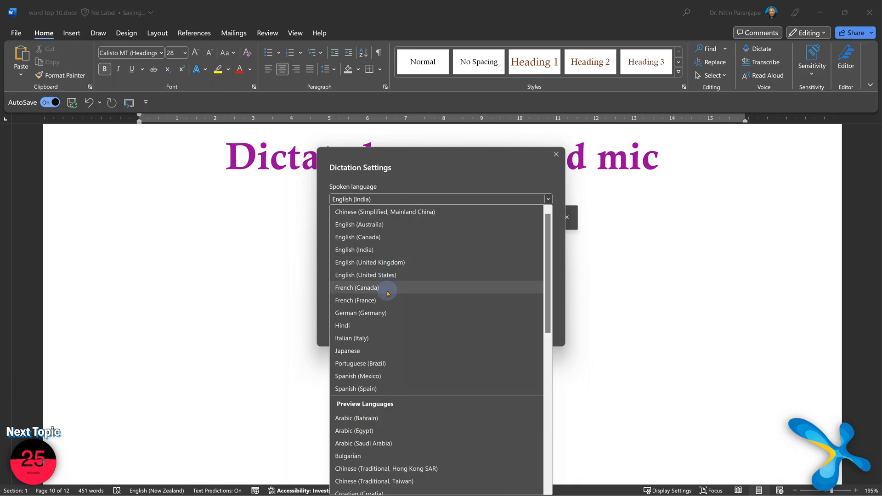
pyautogui.moveTo(408, 303)
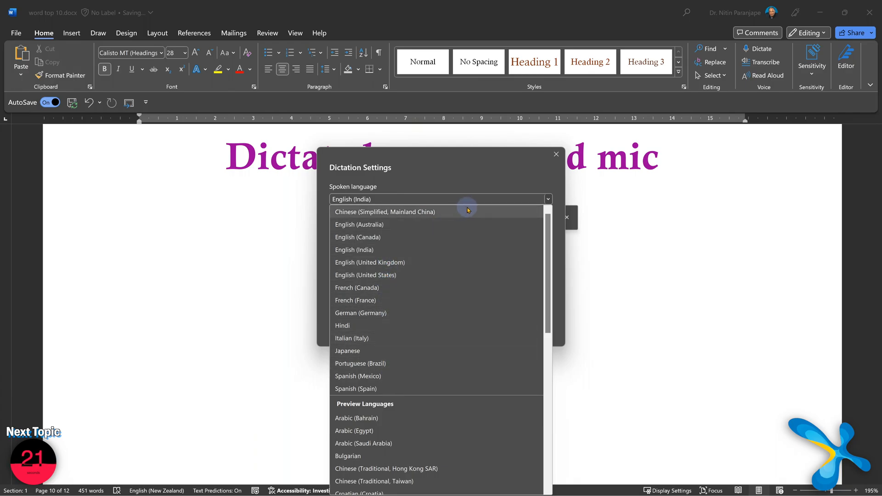
pyautogui.click(353, 250)
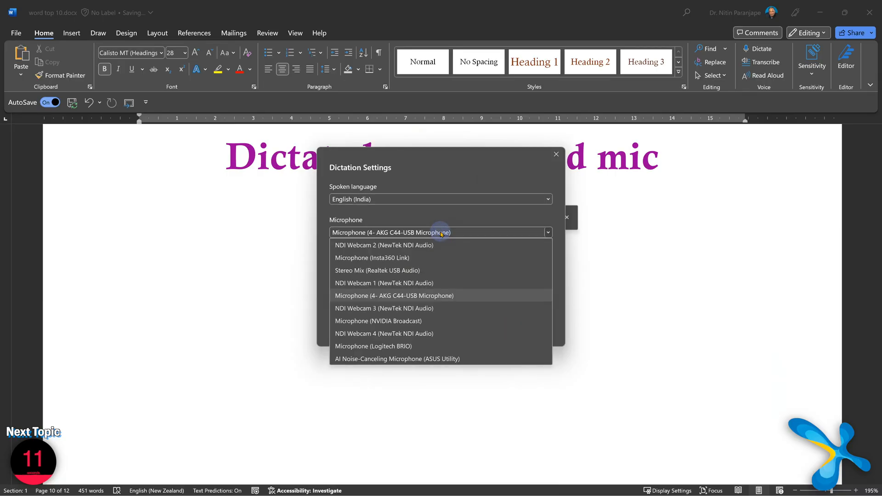
pyautogui.moveTo(386, 338)
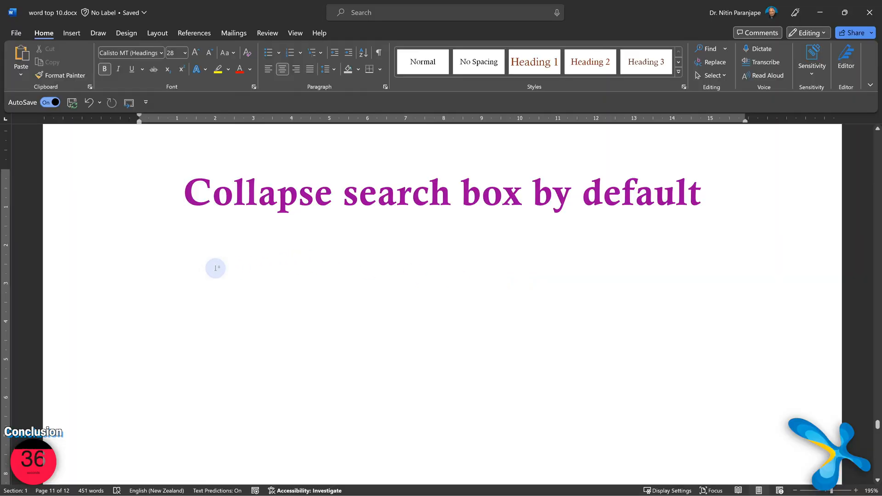
# Step: Expand the Microsoft Search box, dismiss its suggestions, and enable collapsing it by default
pyautogui.click(708, 49)
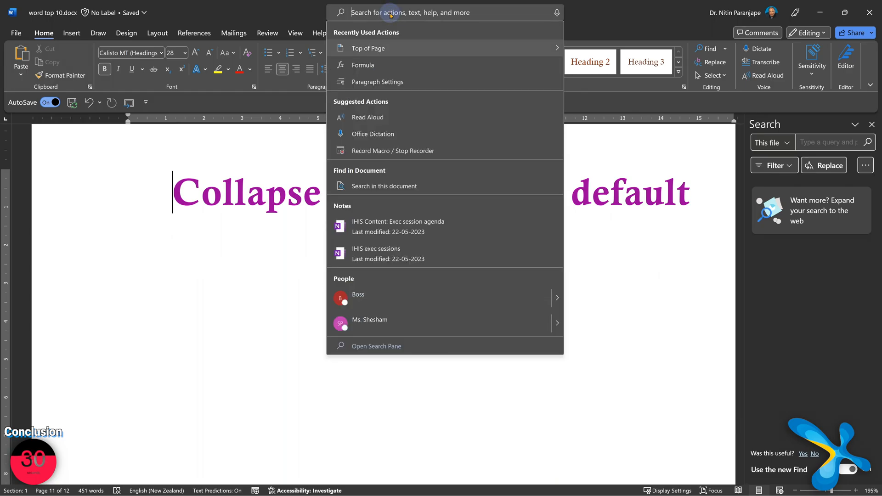
pyautogui.moveTo(506, 11)
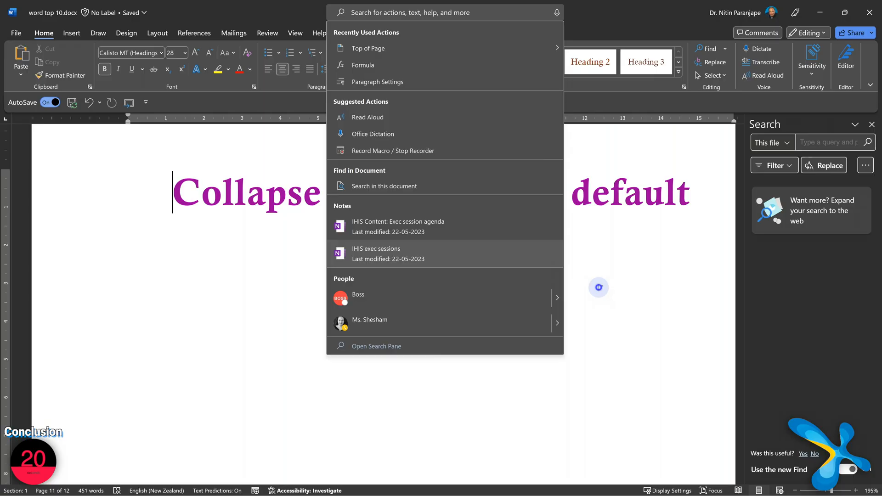
pyautogui.click(16, 32)
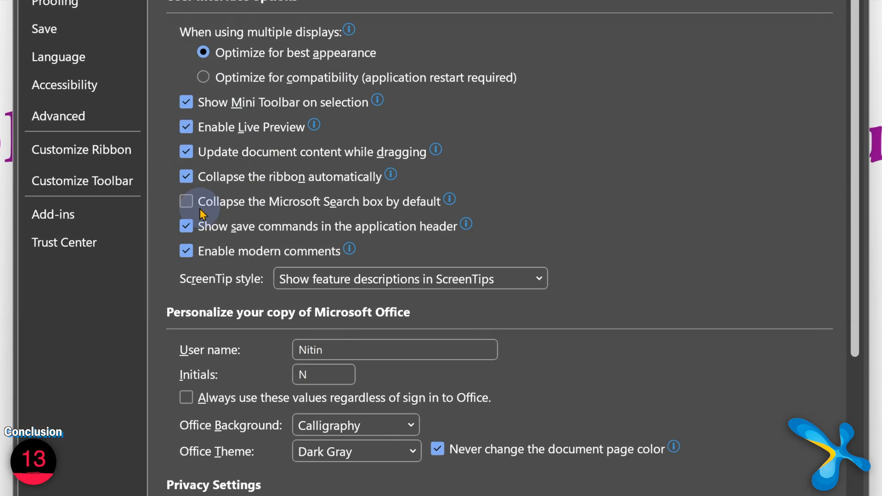
pyautogui.click(186, 201)
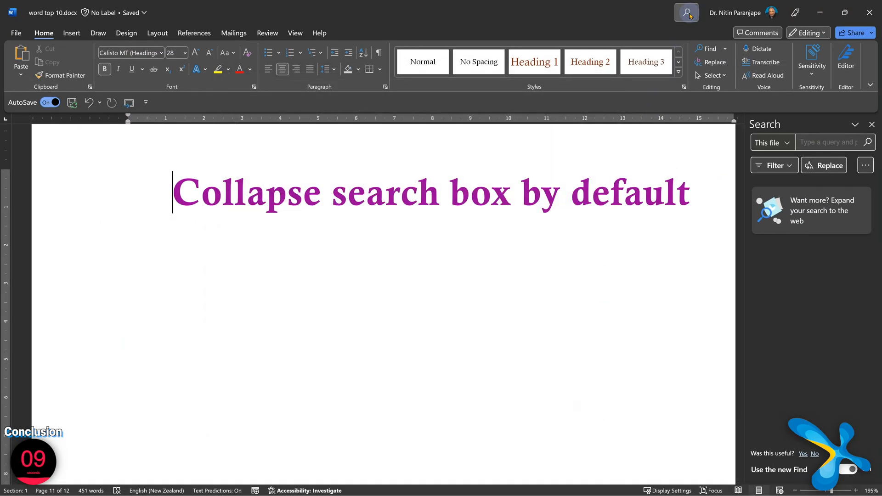
pyautogui.moveTo(686, 13)
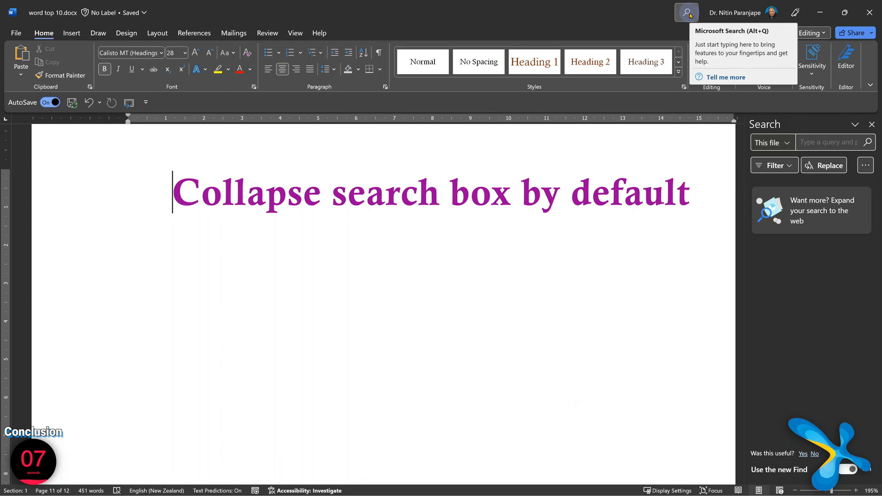